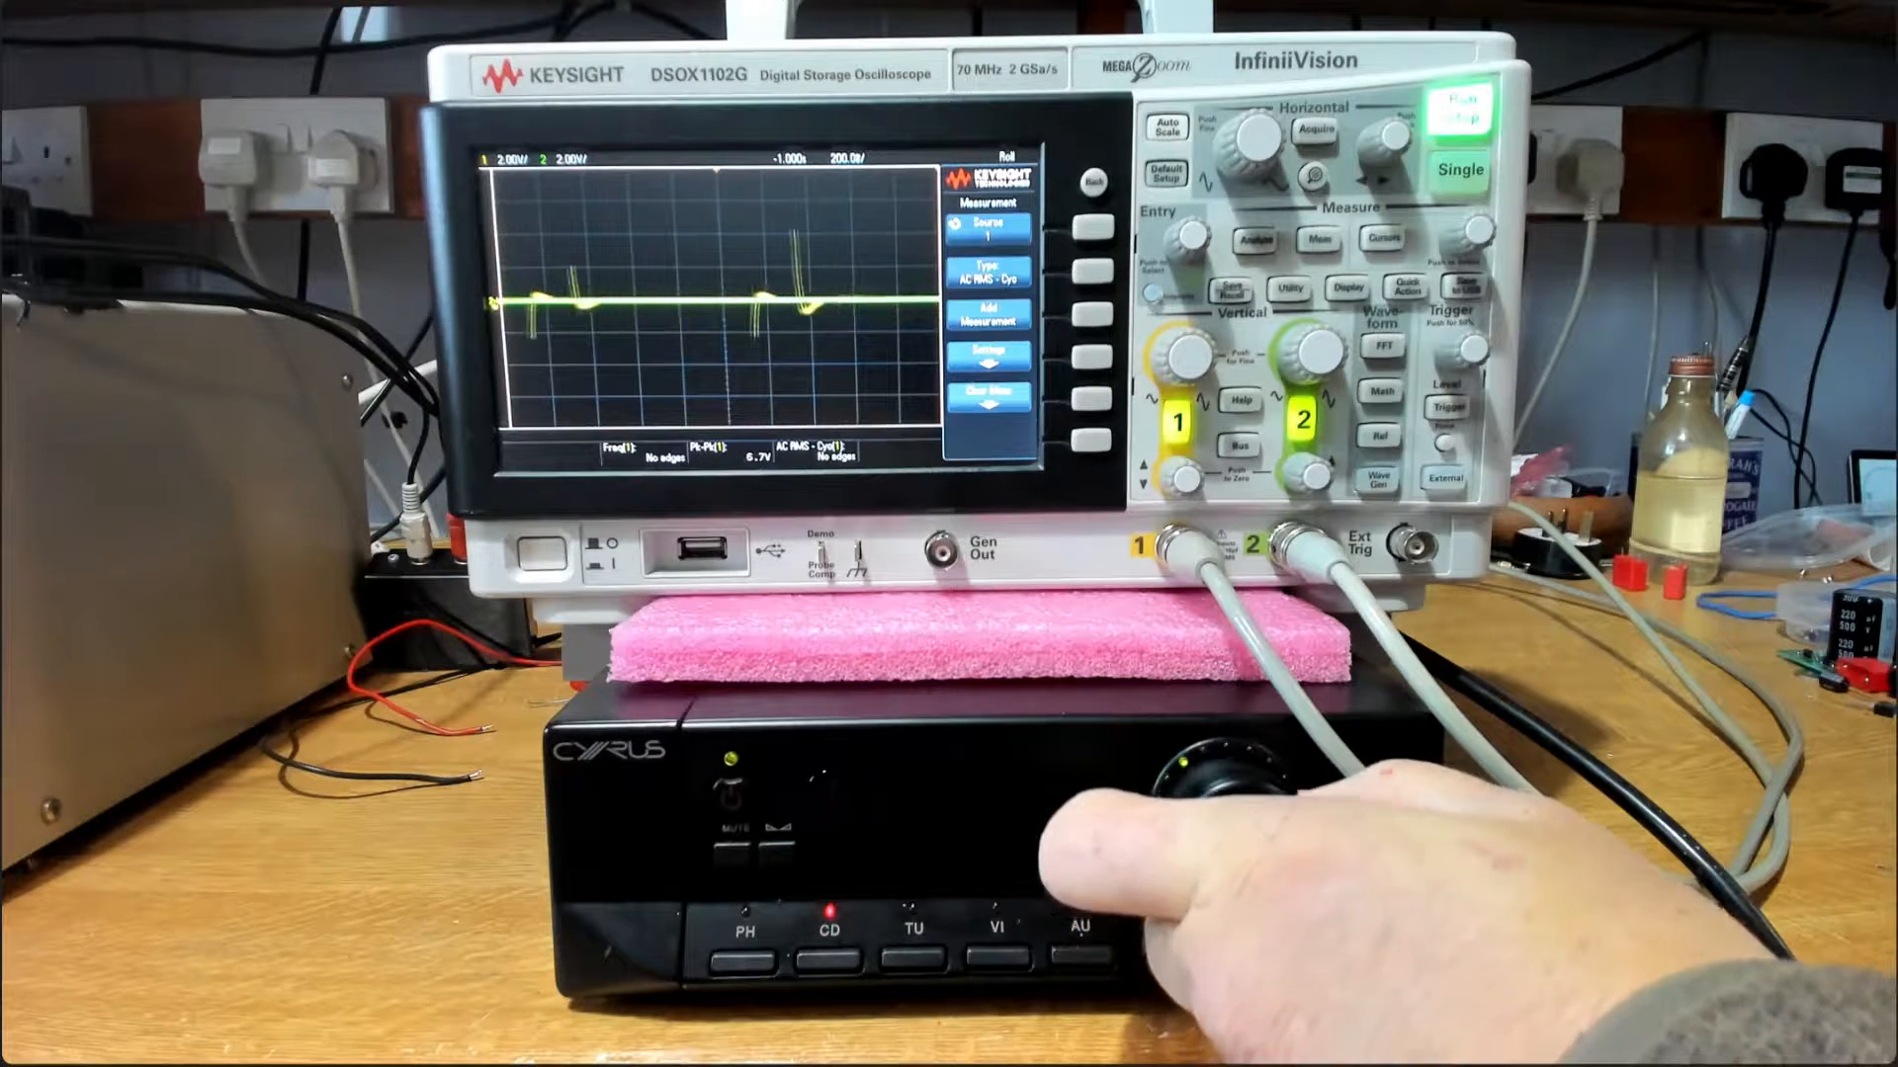
drag(1247, 775, 1209, 798)
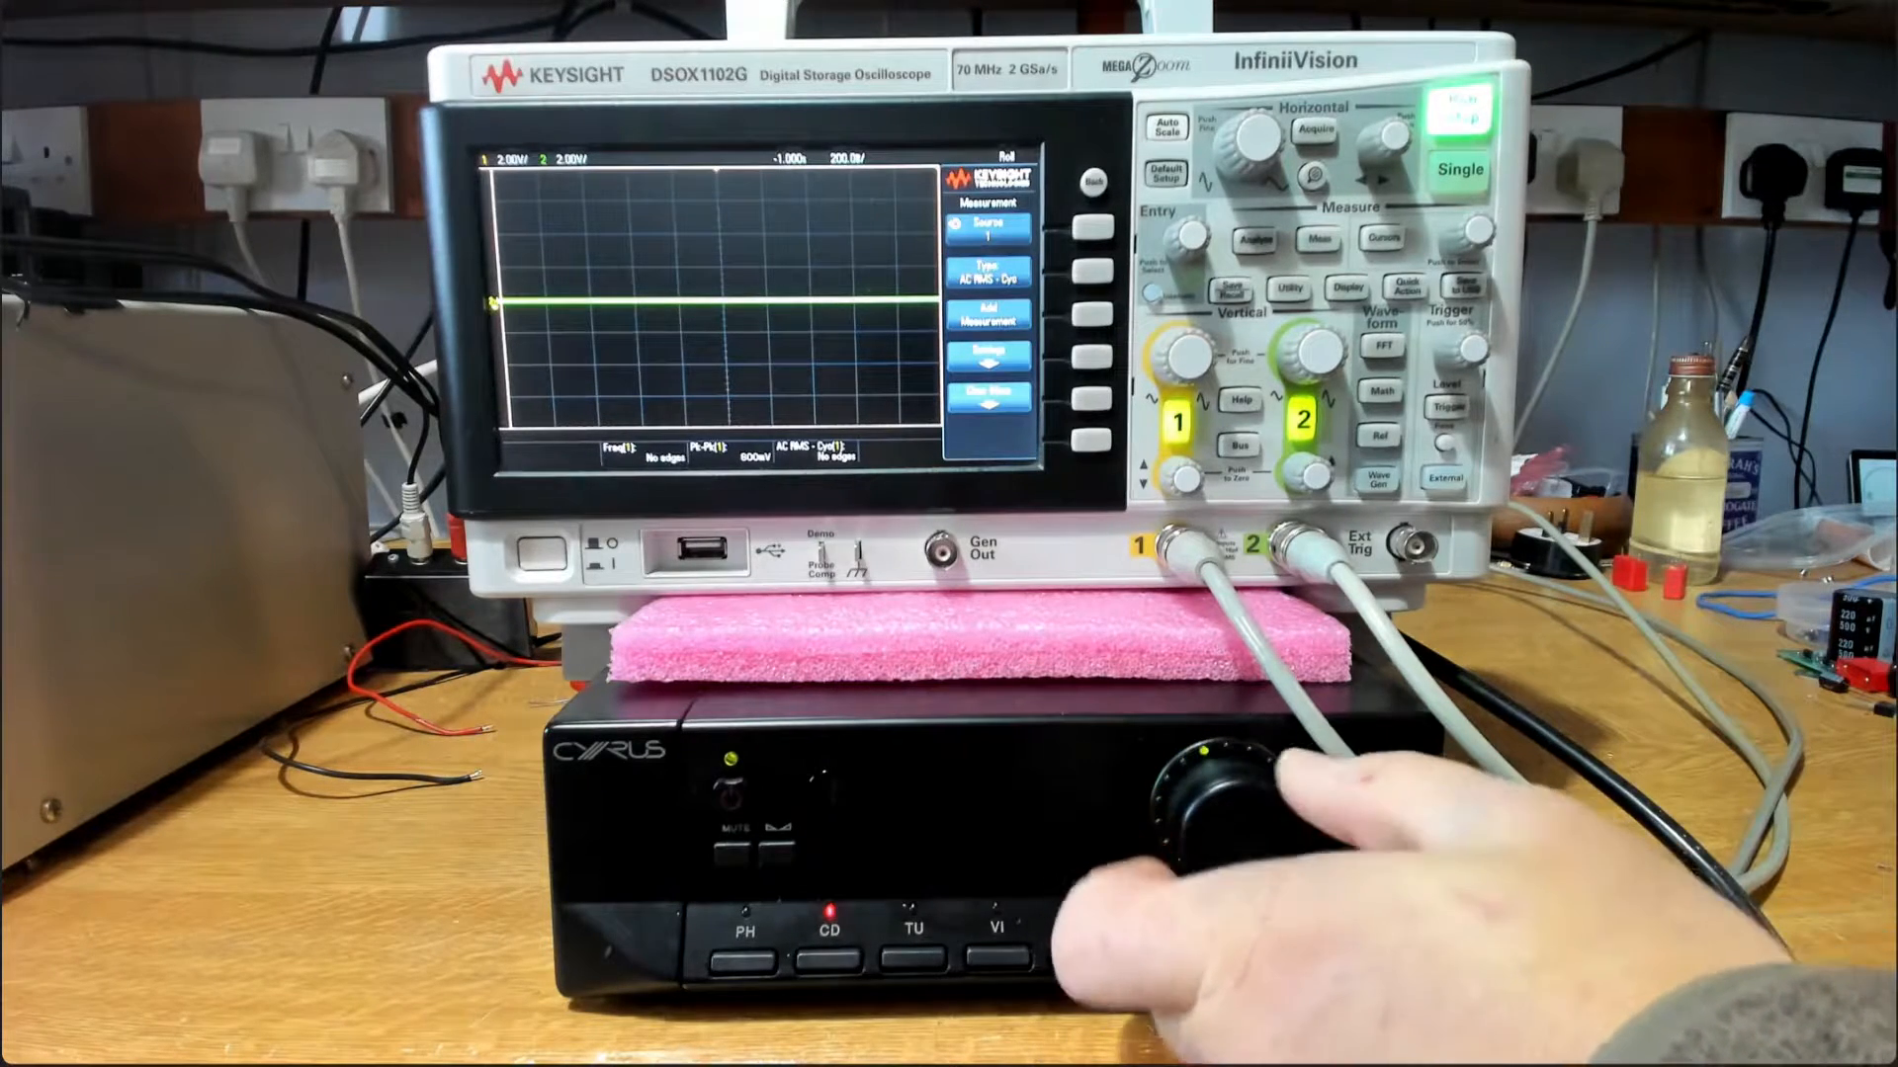
drag(1271, 787, 1197, 775)
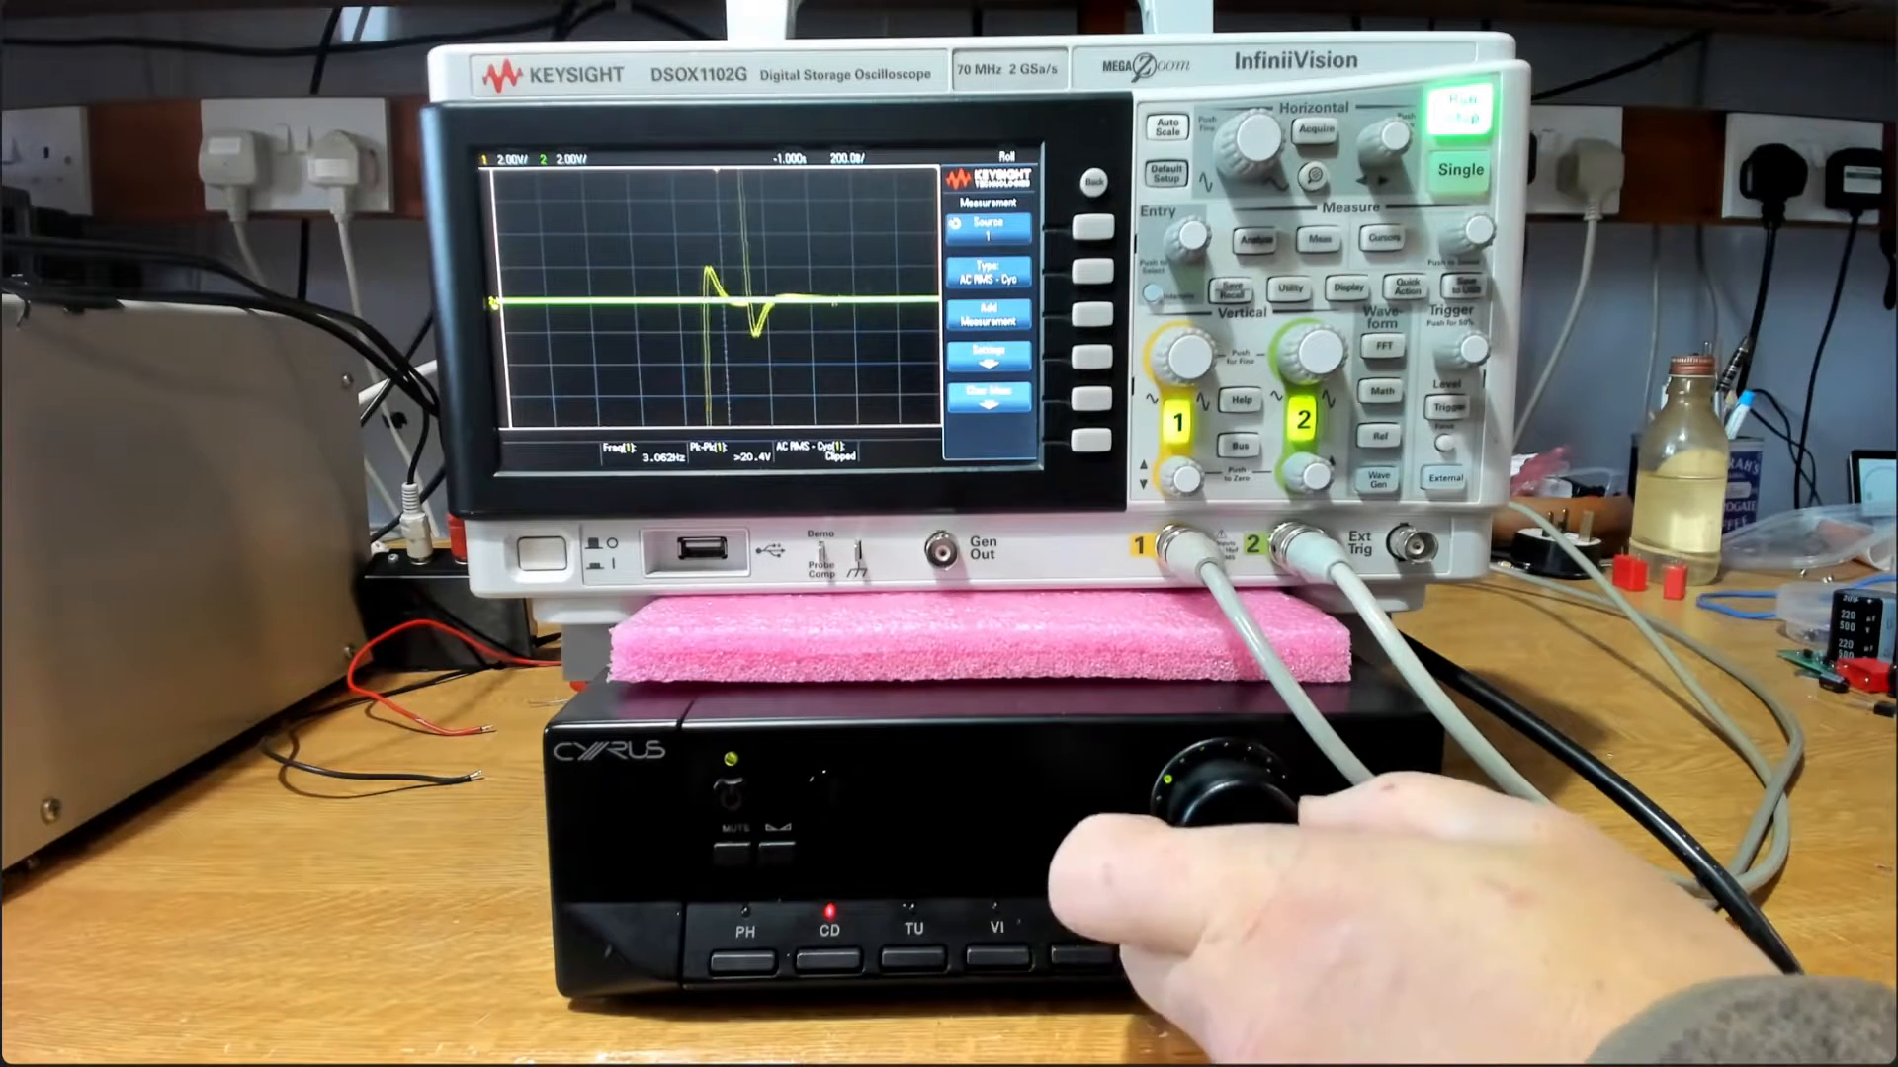